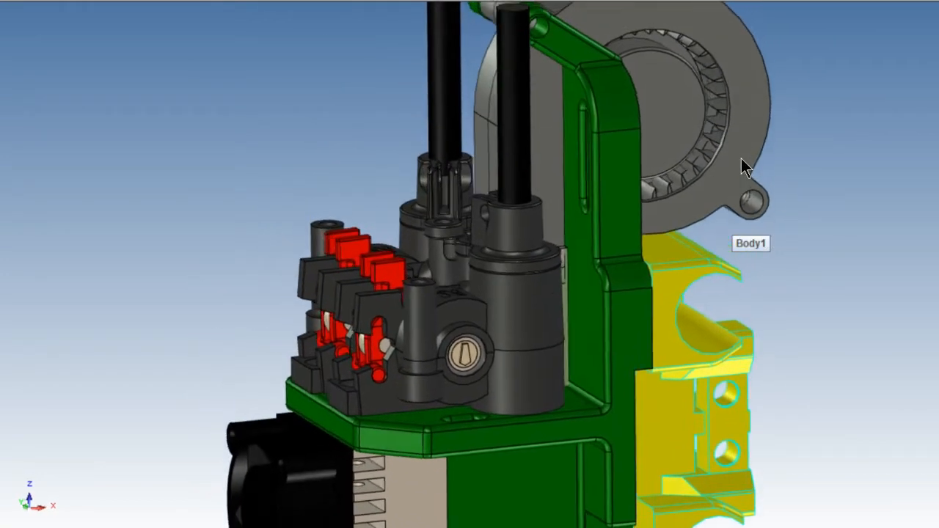
# Suppress the Dual Nimble extruder assembly to expose the green mount and clear shroud
pyautogui.moveTo(746, 164); pyautogui.dragTo(719, 161)
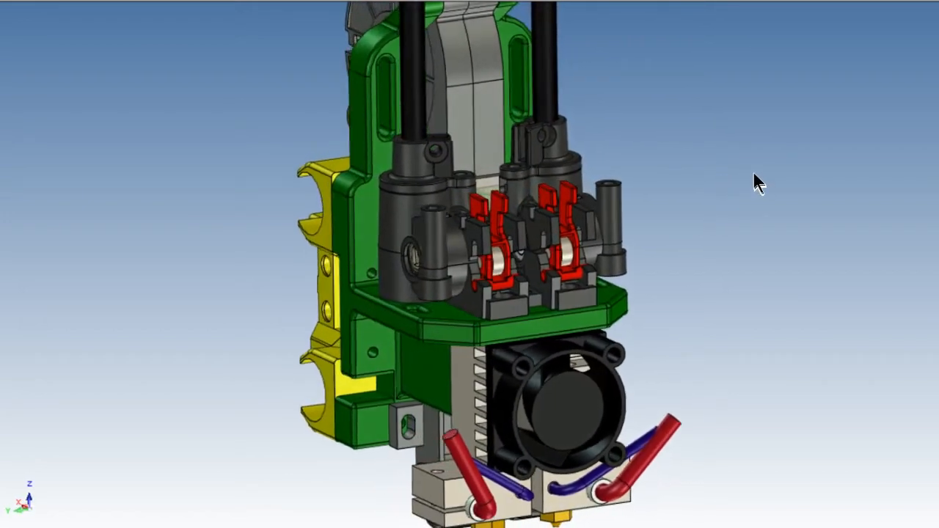
pyautogui.moveTo(516, 252)
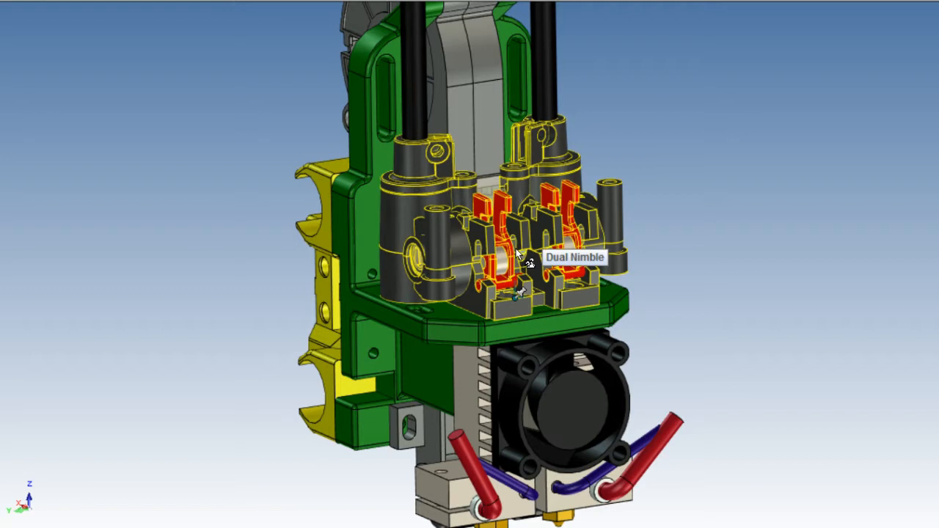
pyautogui.rightClick(519, 252)
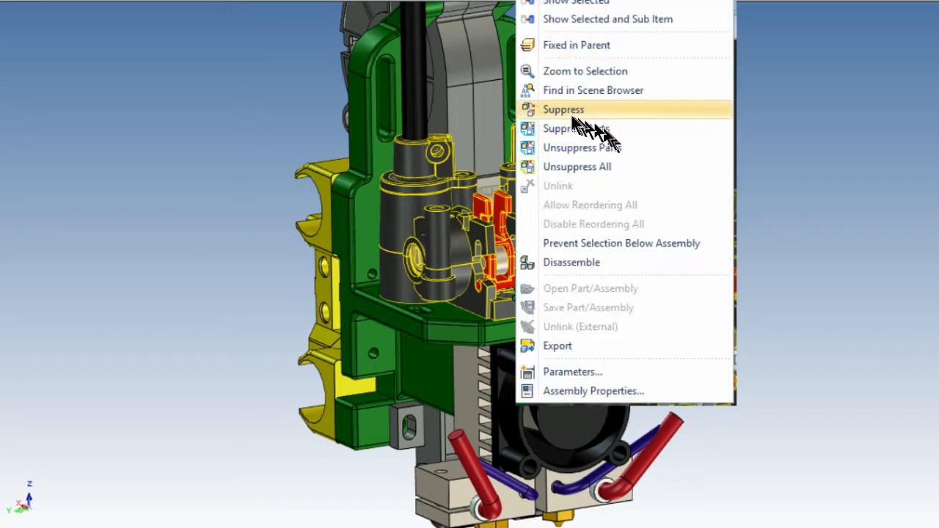
pyautogui.click(563, 108)
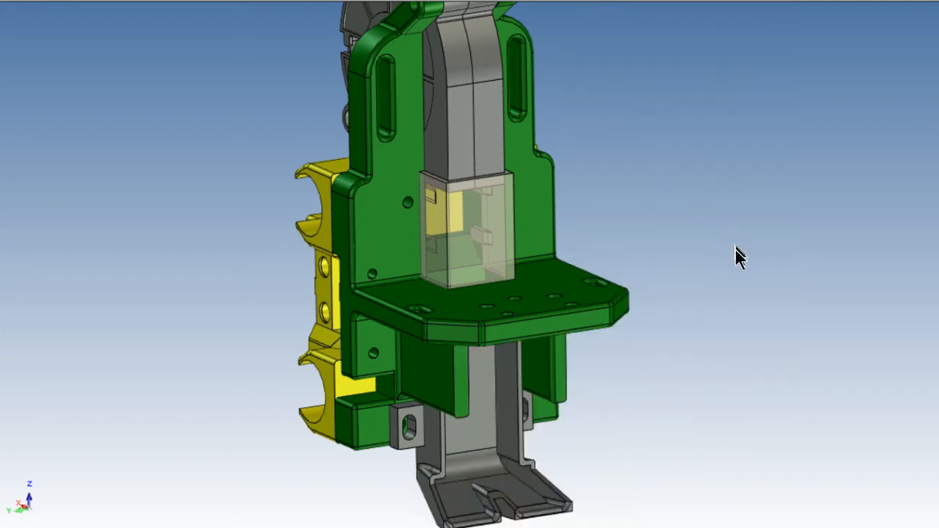
pyautogui.moveTo(733, 248)
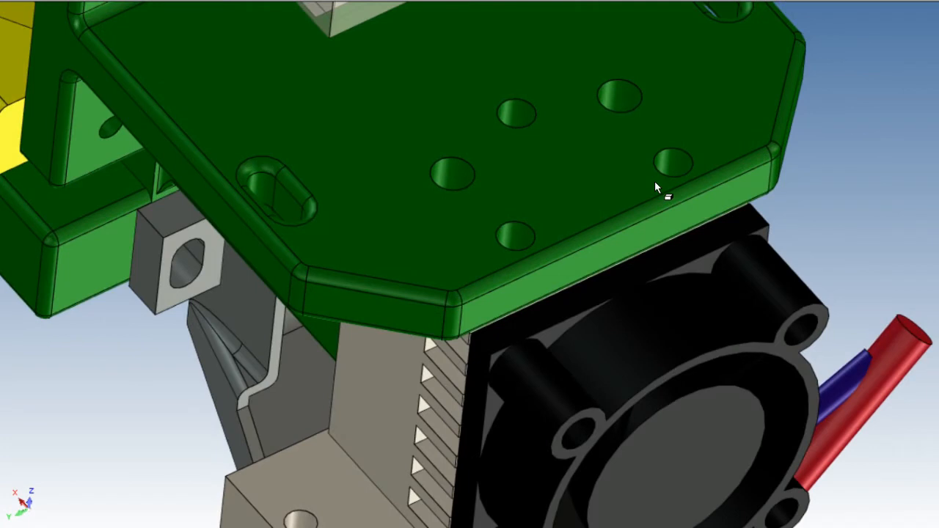
pyautogui.moveTo(653, 125)
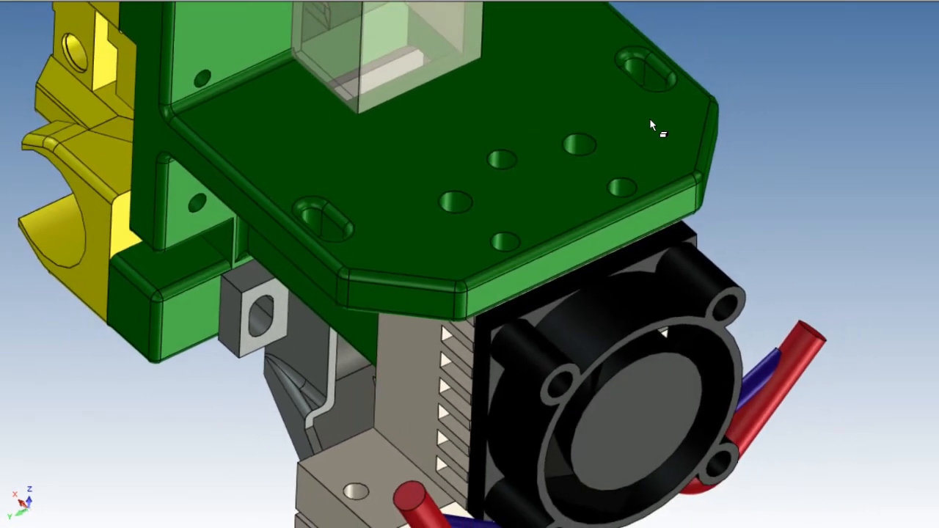
# Suppress the fan and heatsink assembly and view the bare green mount plate with its bolt holes
pyautogui.rightClick(499, 187)
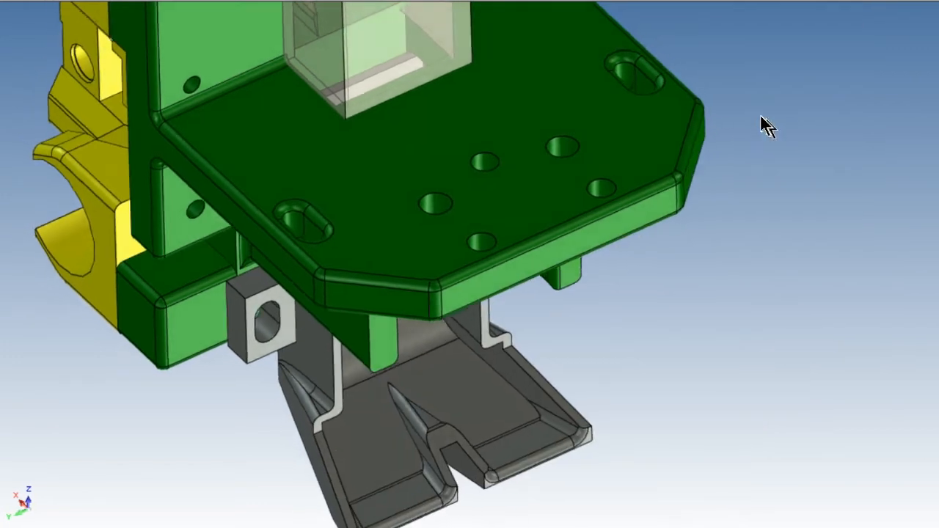
pyautogui.moveTo(765, 125); pyautogui.dragTo(675, 161)
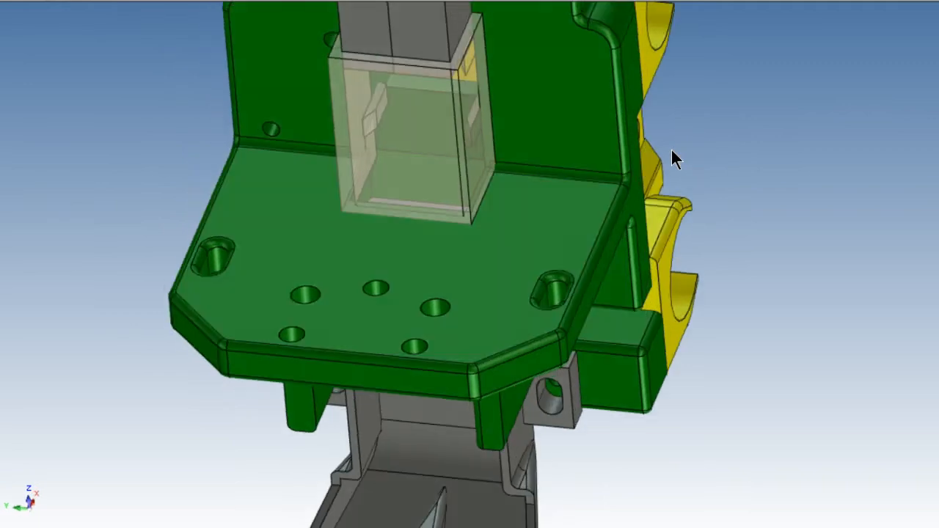
pyautogui.moveTo(675, 158); pyautogui.dragTo(682, 164)
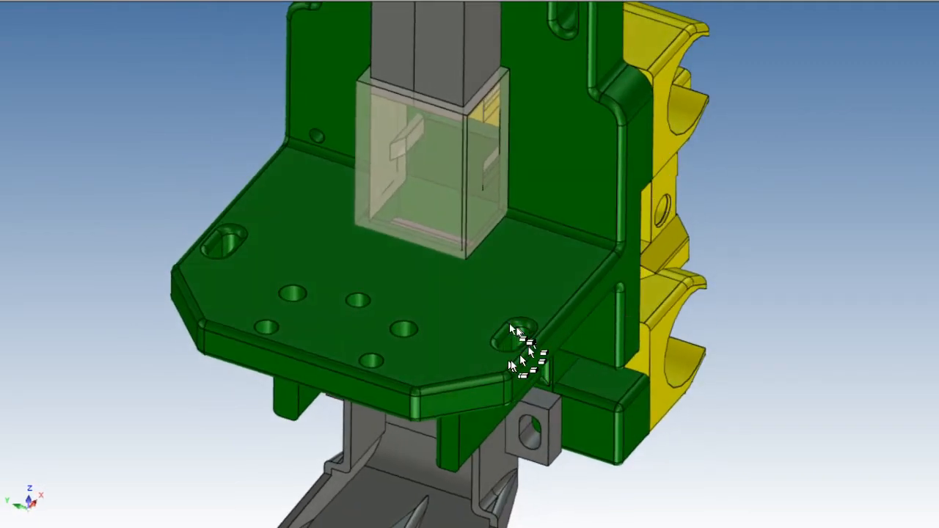
pyautogui.moveTo(531, 352)
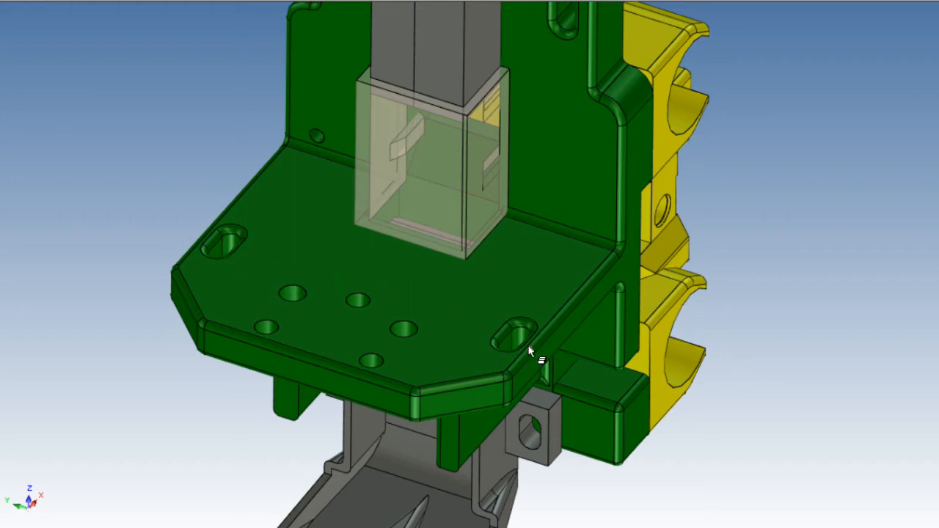
pyautogui.moveTo(613, 337)
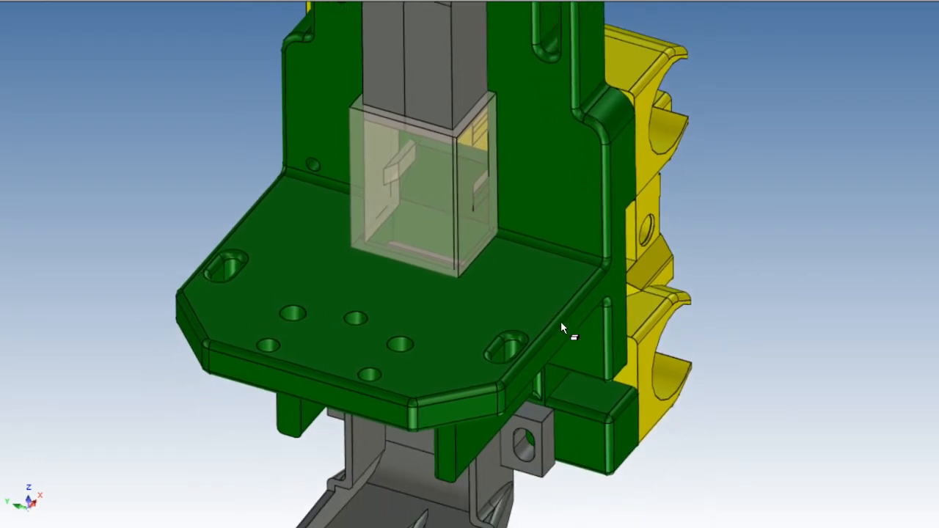
pyautogui.moveTo(663, 359)
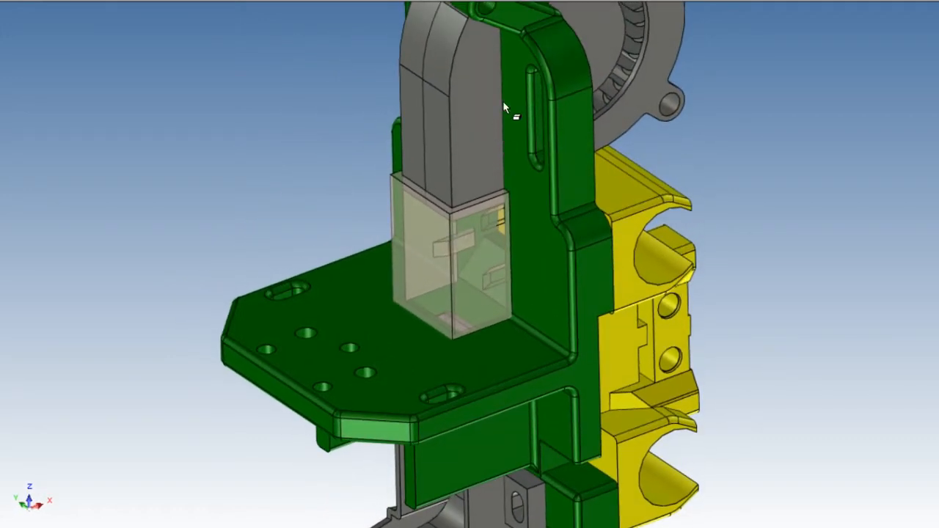
# Zoom to the clear shroud via Zoom to Selection to show its snap tabs
pyautogui.moveTo(504, 109); pyautogui.dragTo(454, 246)
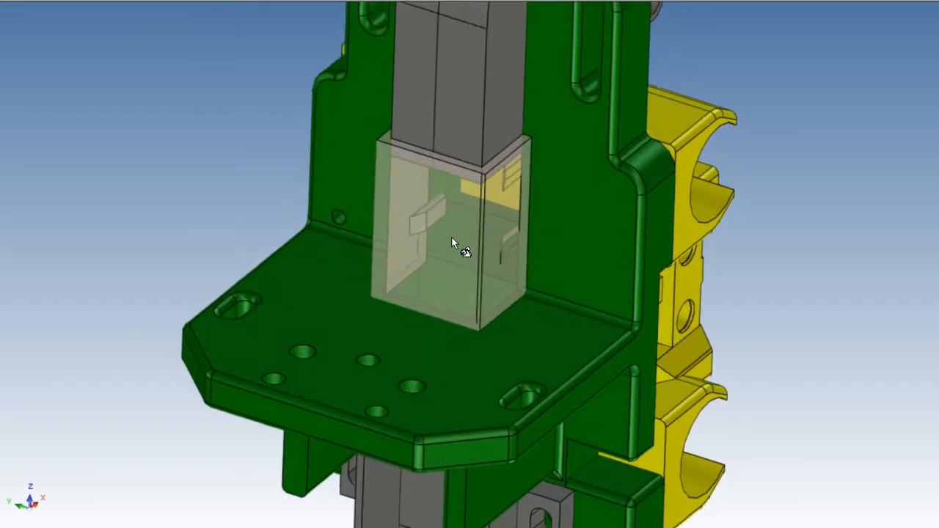
pyautogui.rightClick(451, 243)
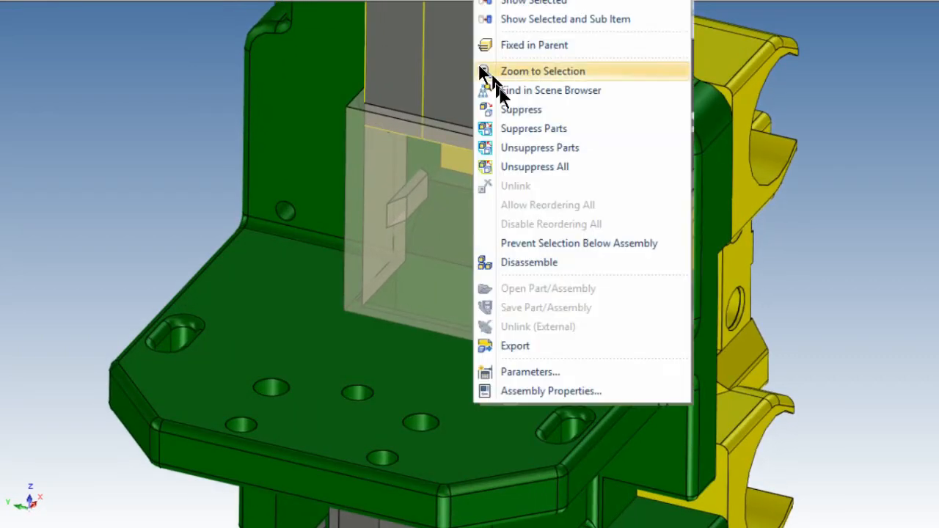
pyautogui.click(543, 70)
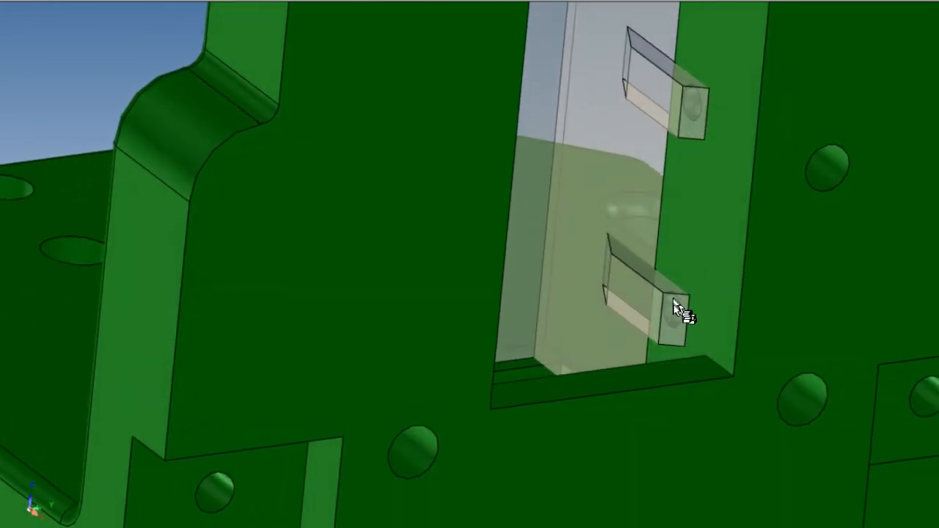
# Orbit around the shroud's side and look at the grey air guide from below
pyautogui.moveTo(678, 308); pyautogui.dragTo(726, 228)
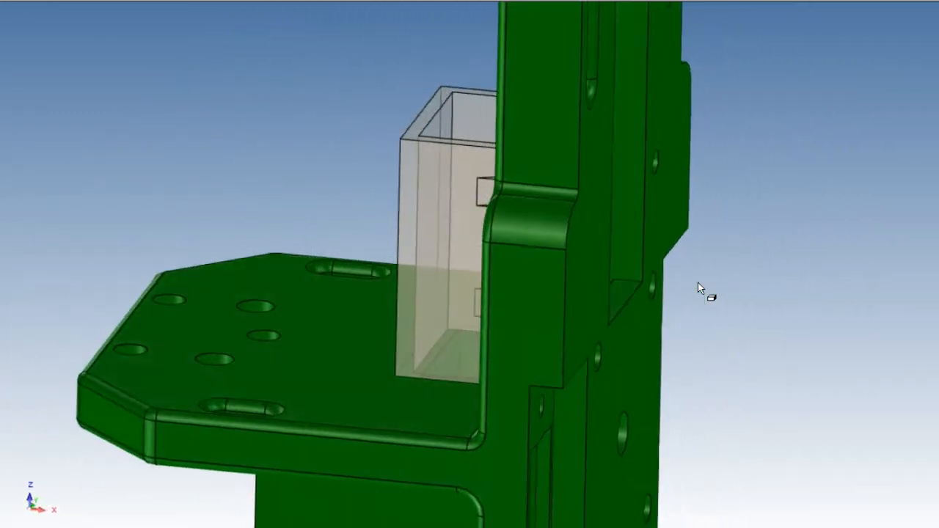
pyautogui.moveTo(701, 286); pyautogui.dragTo(498, 252)
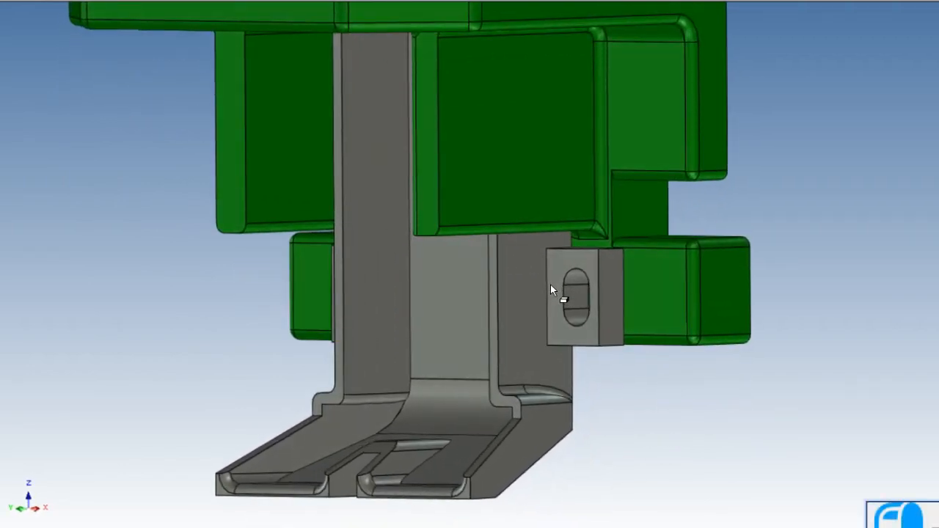
# Zoom in on the air guide's twin outlet nozzles, then pull back to the full mount and guide
pyautogui.moveTo(554, 290); pyautogui.dragTo(384, 154)
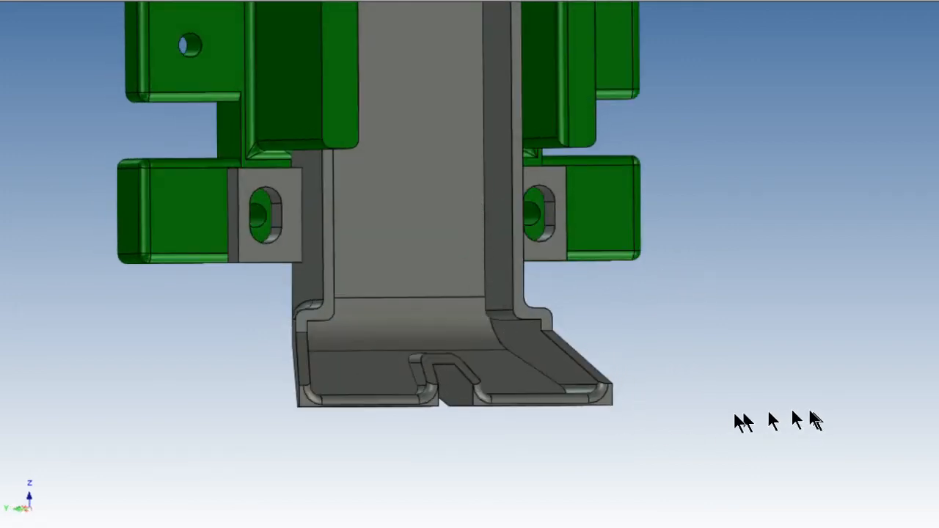
pyautogui.moveTo(778, 423); pyautogui.dragTo(638, 413)
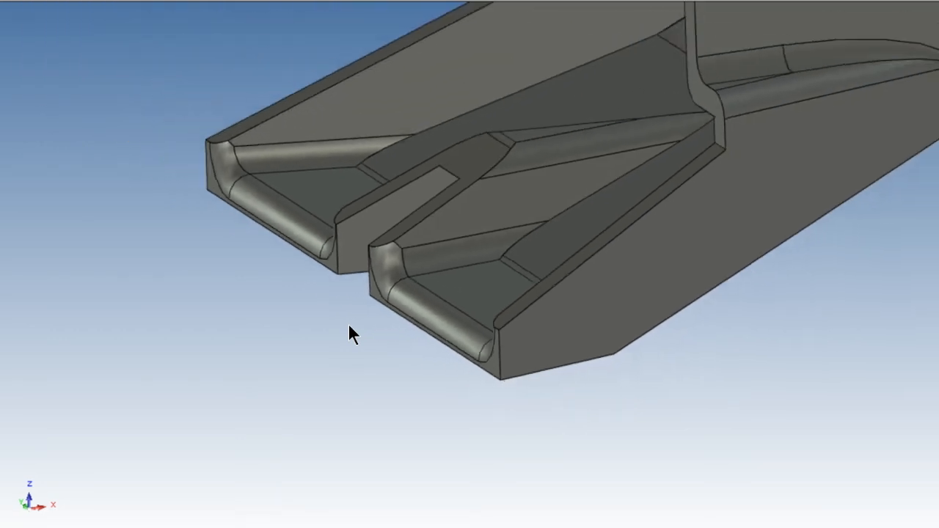
pyautogui.moveTo(352, 335); pyautogui.dragTo(457, 363)
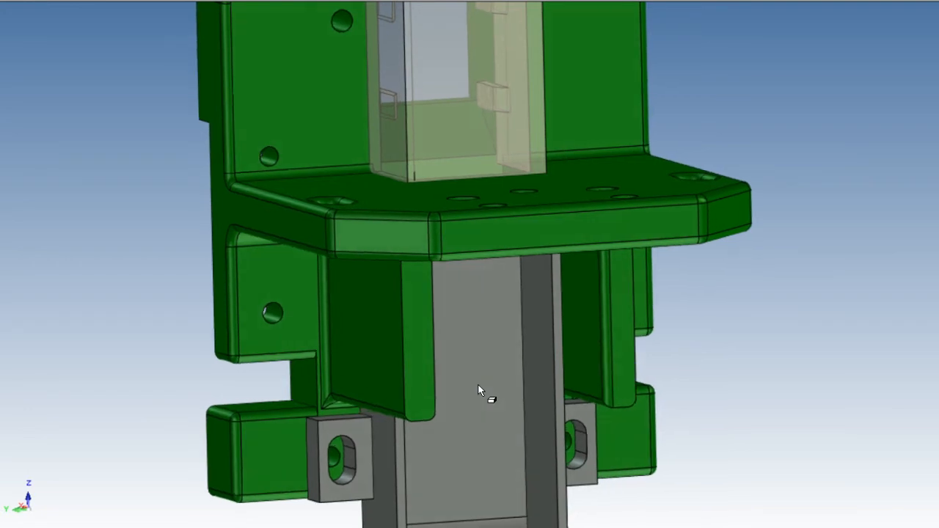
# Suppress the Upper fan shroud and the blower fan assembly, leaving only the green mount plate
pyautogui.moveTo(481, 389); pyautogui.dragTo(462, 418)
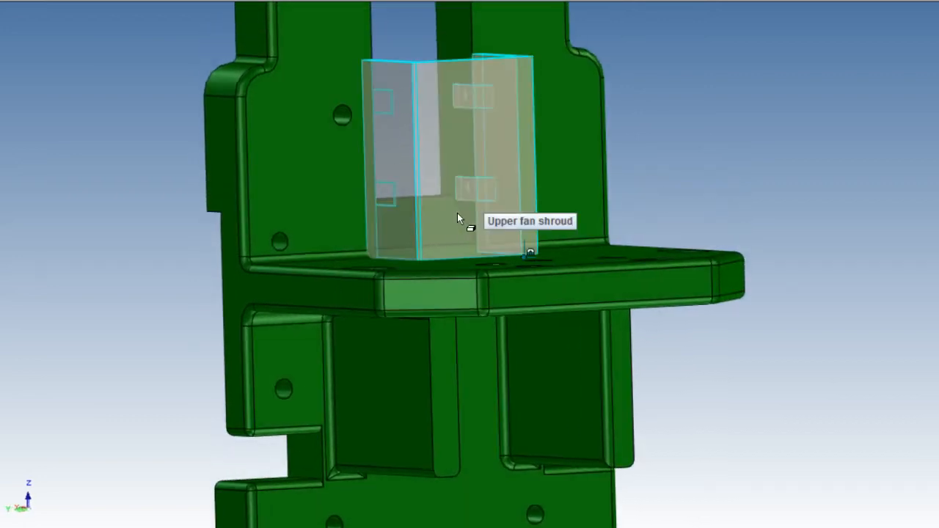
pyautogui.rightClick(457, 219)
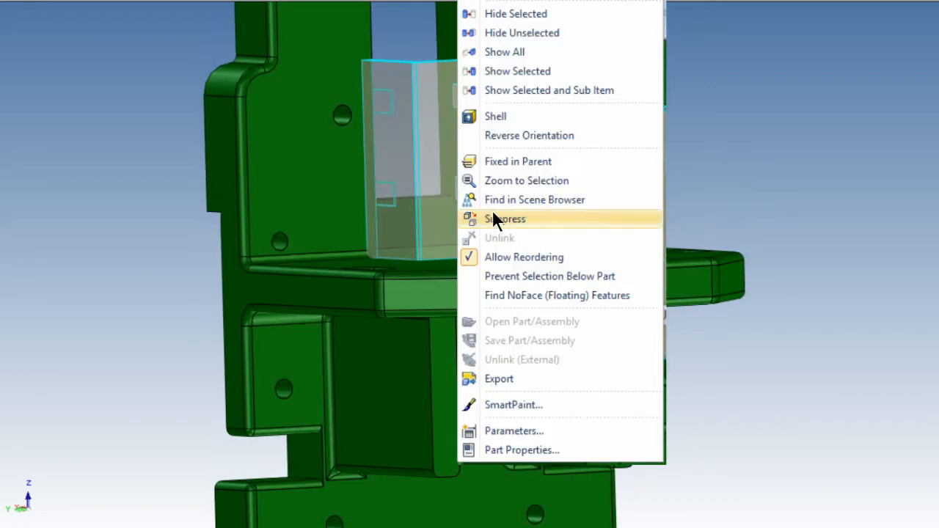
pyautogui.click(504, 219)
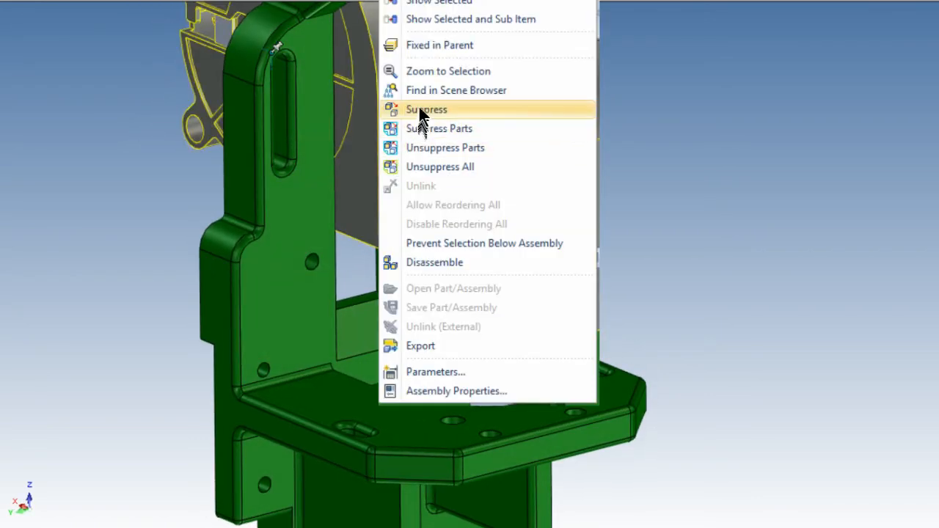
pyautogui.click(425, 109)
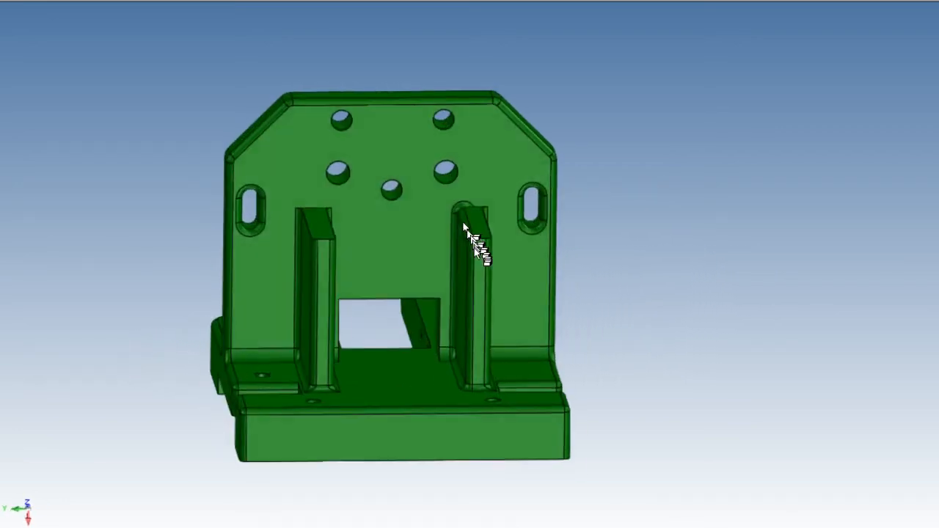
# View the restored hotend with heatsink, fan and heater block from the side of the mount
pyautogui.moveTo(470, 242); pyautogui.dragTo(367, 286)
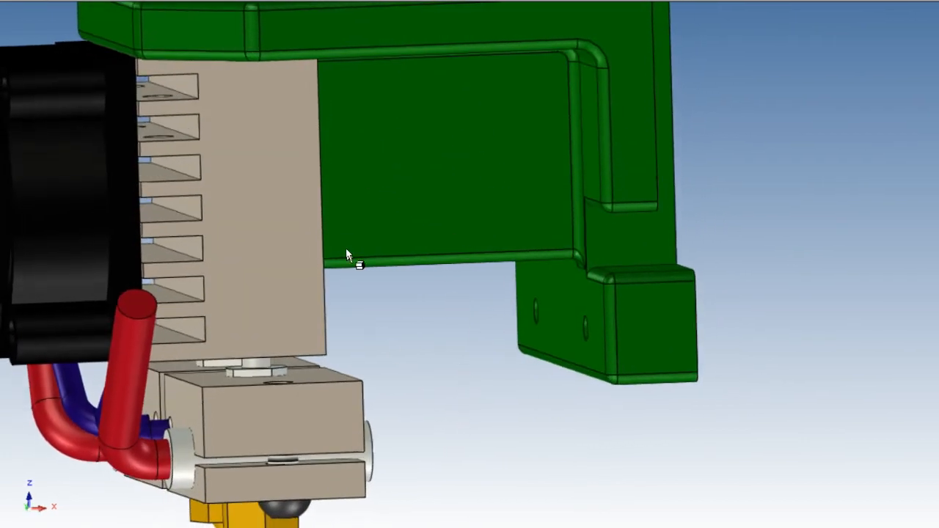
# Select the Chimera hotend block and view how it seats between the mount's uprights from beneath
pyautogui.moveTo(350, 252); pyautogui.dragTo(281, 198)
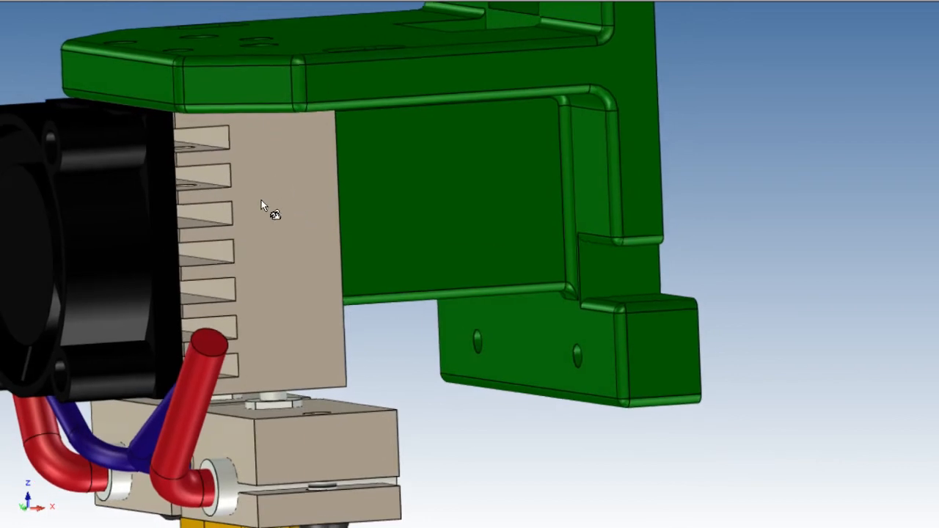
pyautogui.moveTo(264, 205); pyautogui.dragTo(554, 242)
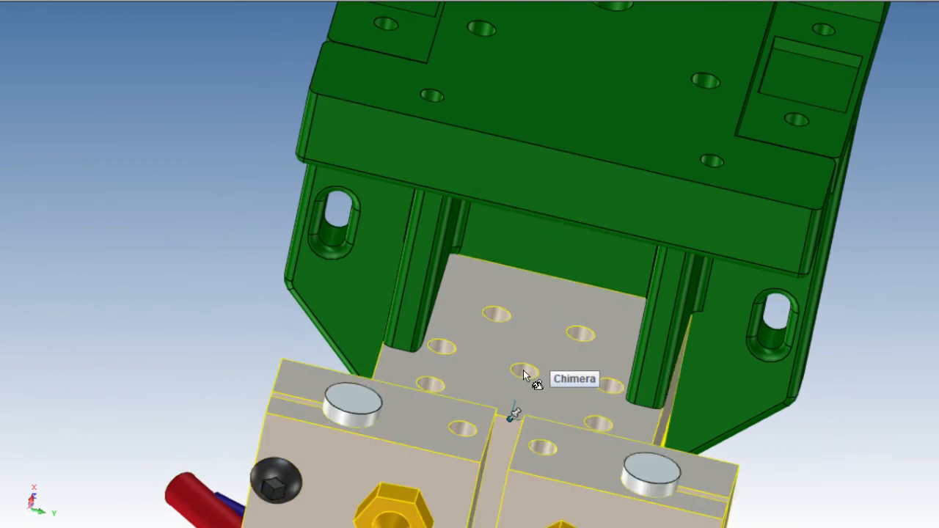
pyautogui.click(517, 374)
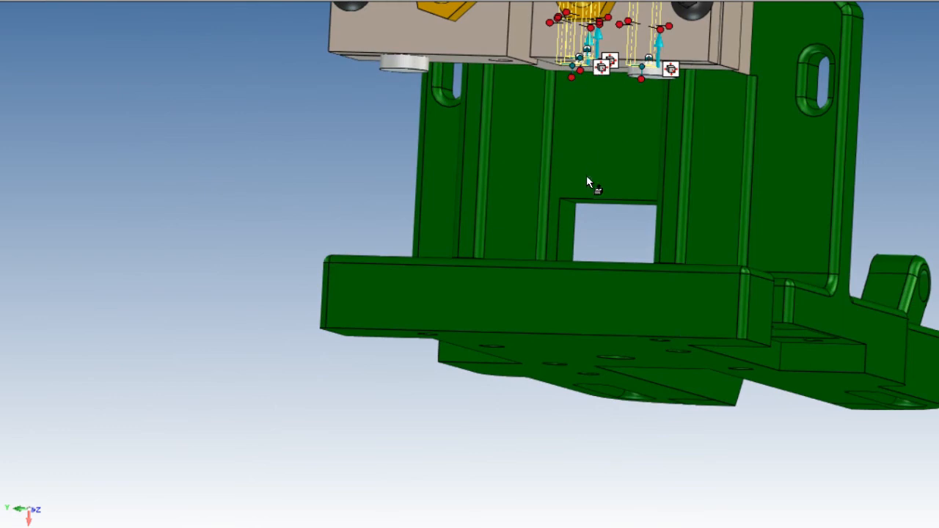
pyautogui.moveTo(276, 462)
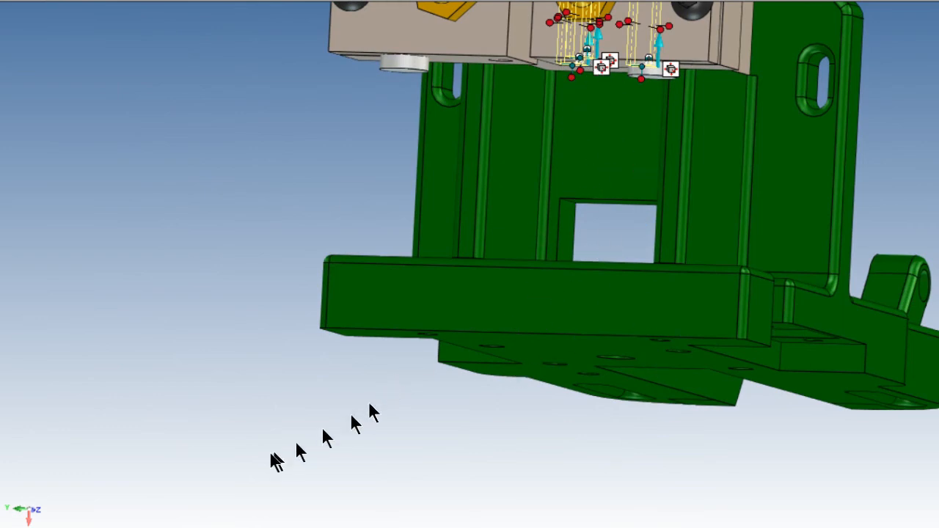
pyautogui.moveTo(370, 410); pyautogui.dragTo(267, 455)
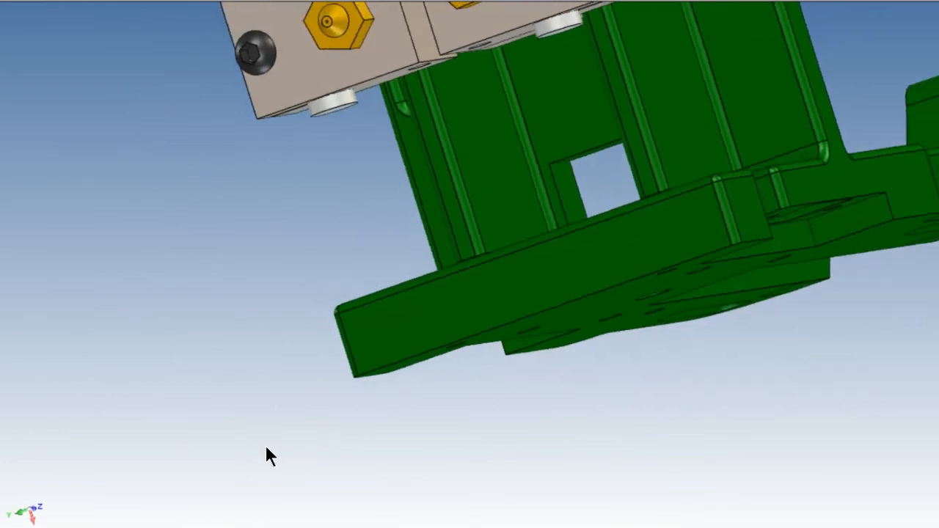